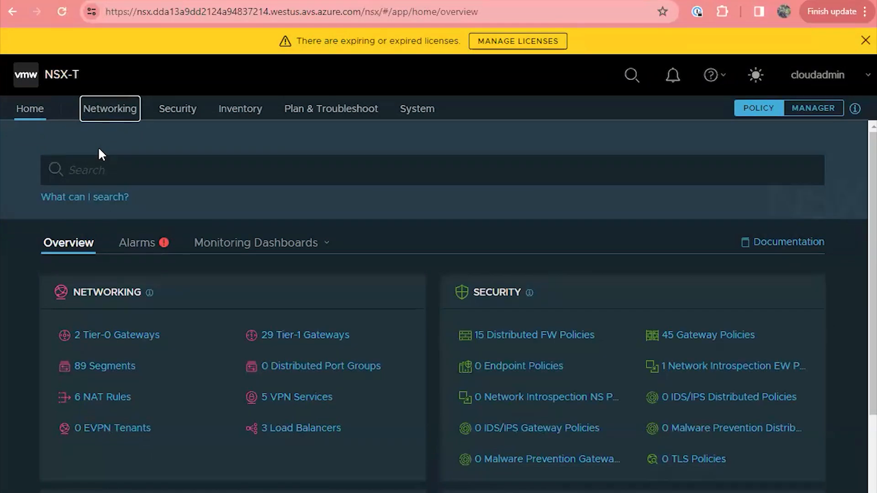
Step: Open the Networking topology diagram showing the Tier-0, 22 Tier-1 gateways and 54 segments
click(110, 109)
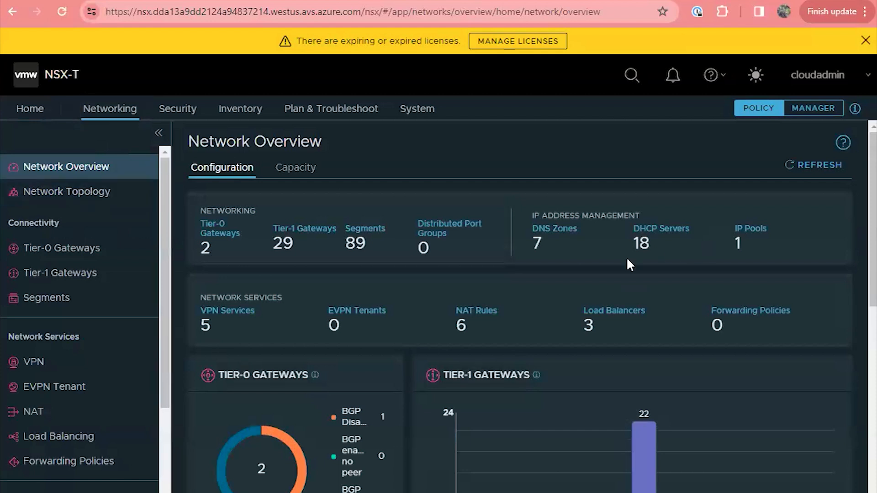
click(66, 191)
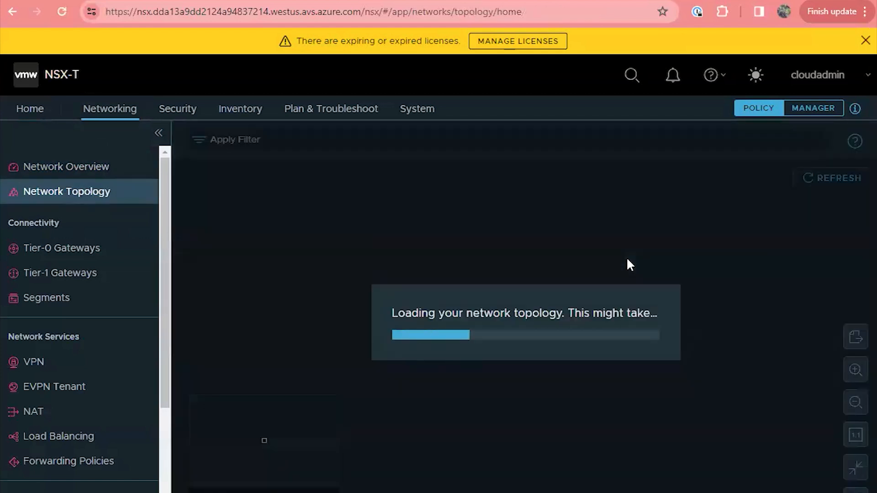
click(865, 41)
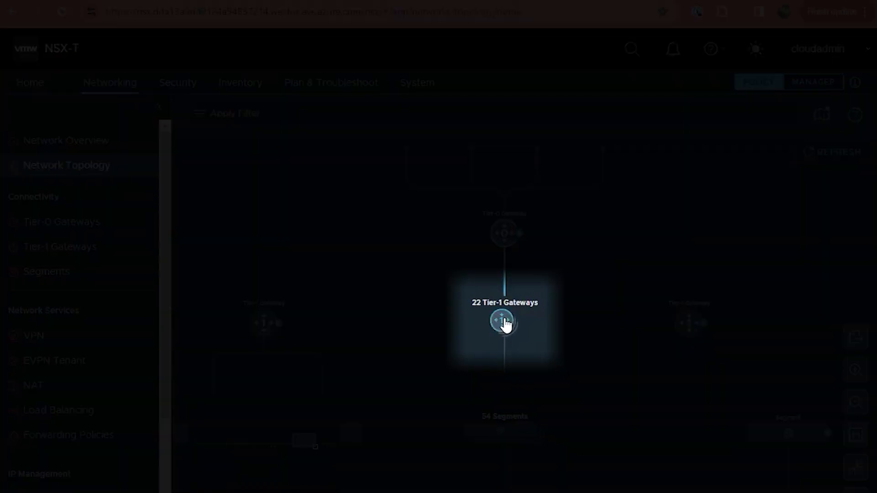
Step: Expand then collapse the 22 Tier-1 gateways, expand the 54 segments, and show TNT48-T1 details
click(503, 321)
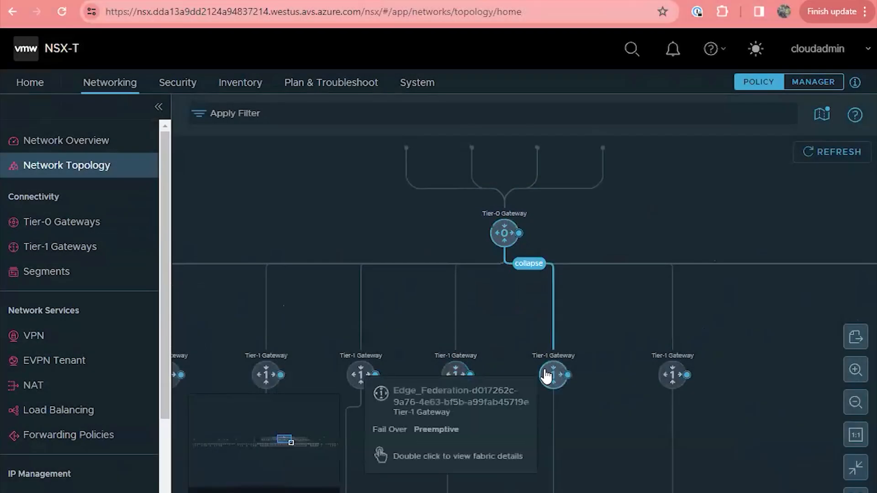
mouse_move(673, 375)
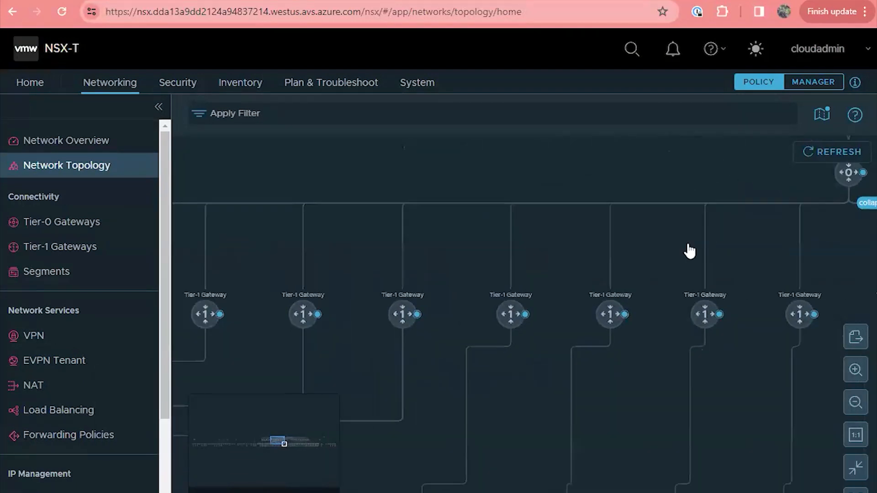
mouse_move(543, 304)
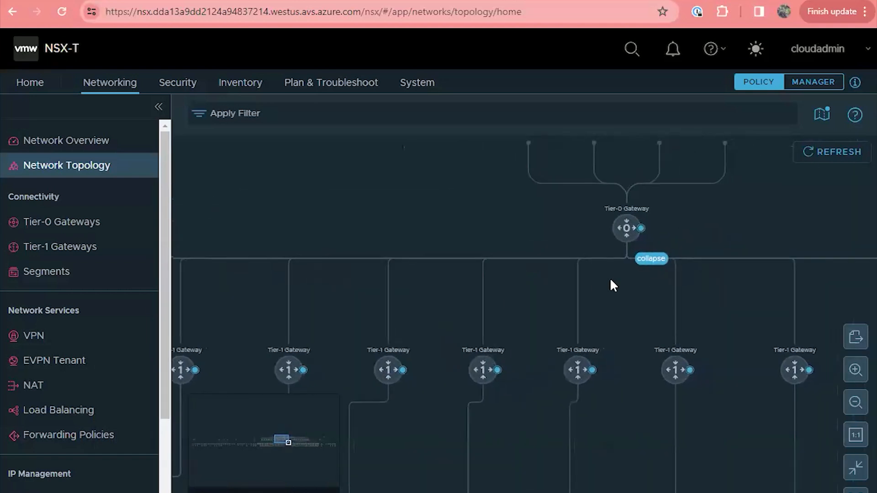
click(651, 258)
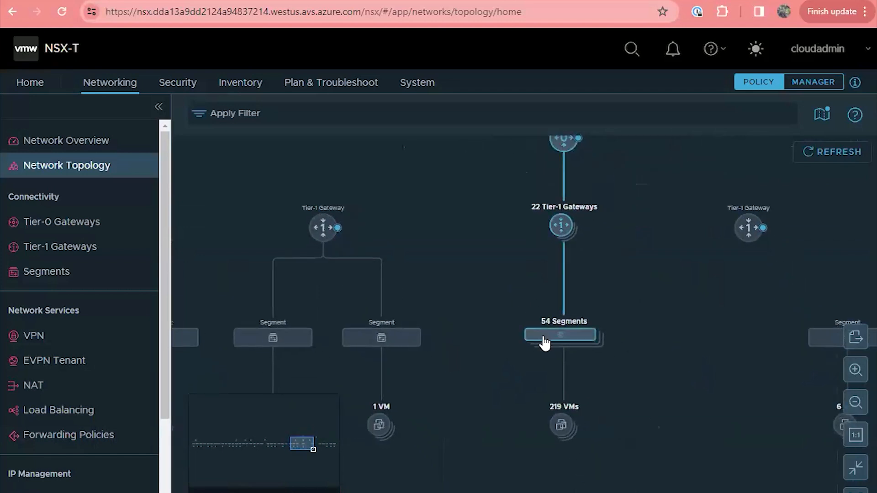
click(561, 226)
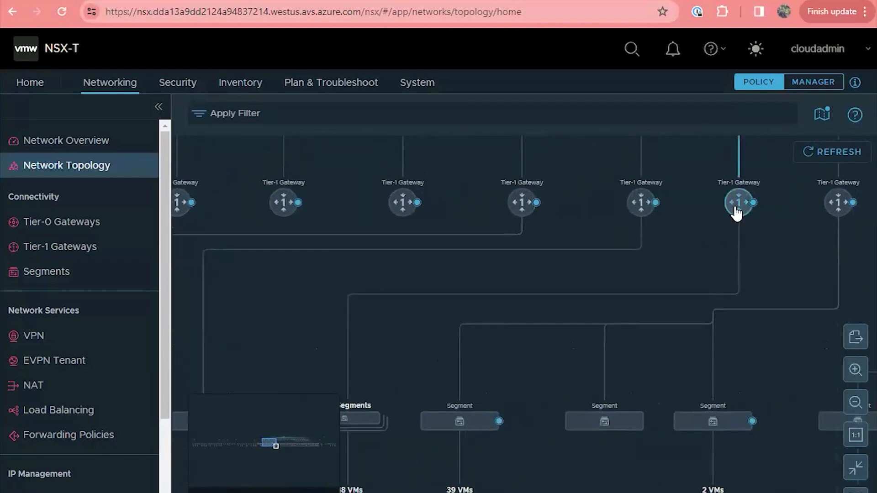
click(739, 203)
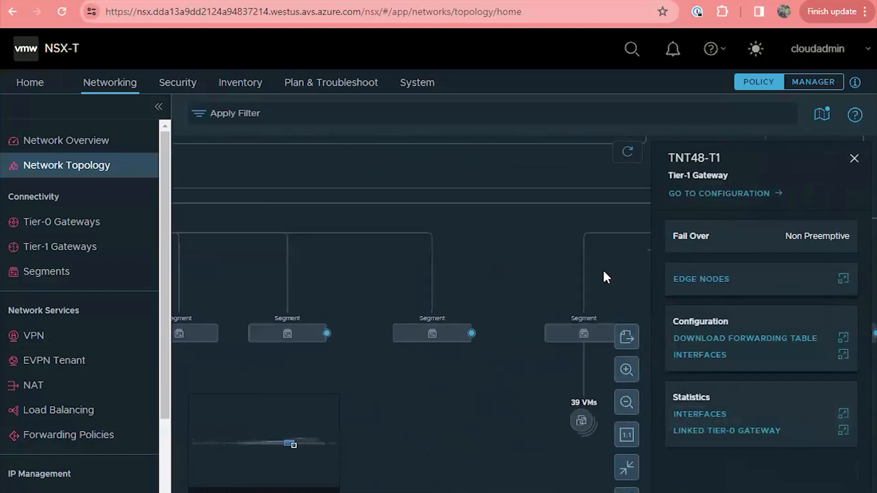
Step: Close the TNT48-T1 gateway details side panel
click(855, 159)
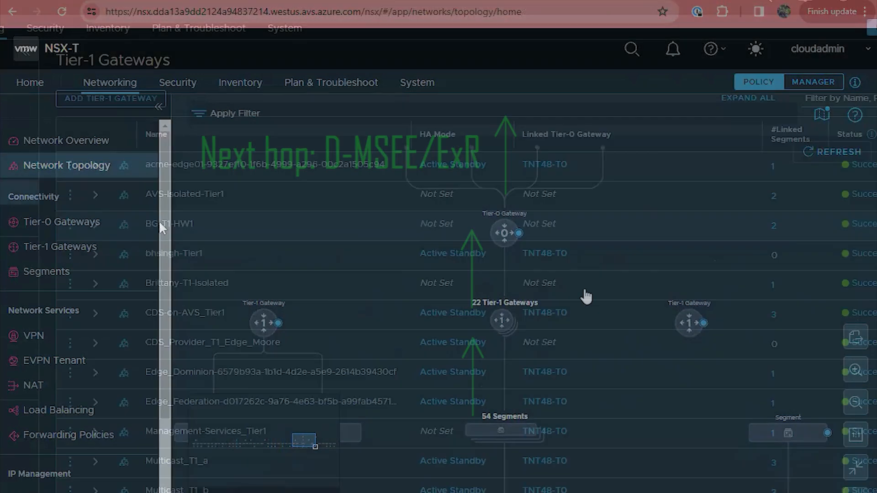
Step: Draft a new Tier-1 gateway named Isolated-Tier-1 and choose its edge cluster
click(110, 98)
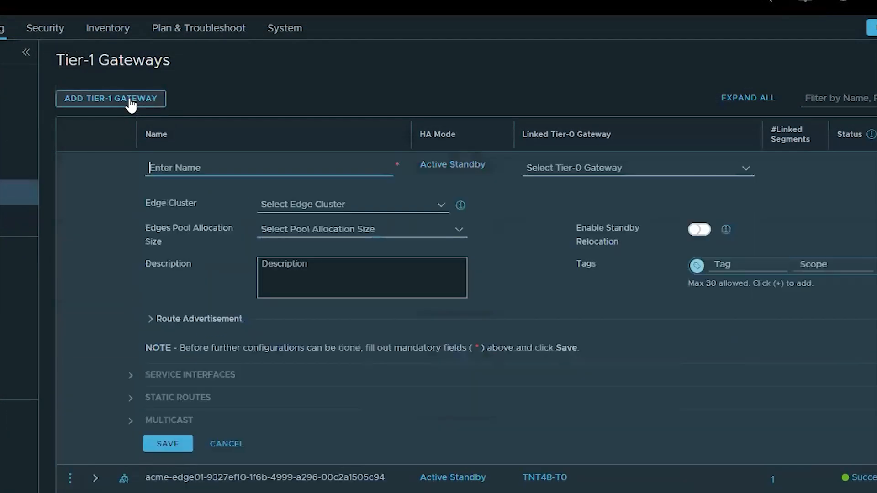
text(Isolated-Tier-1)
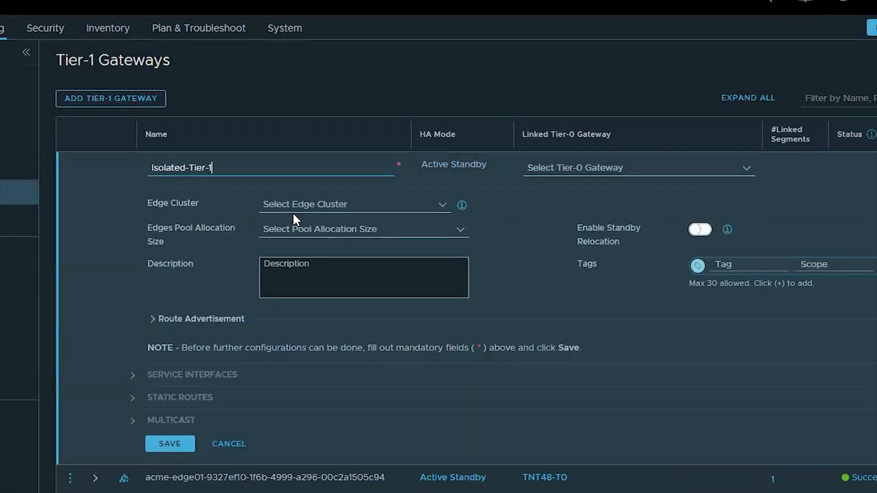
click(169, 444)
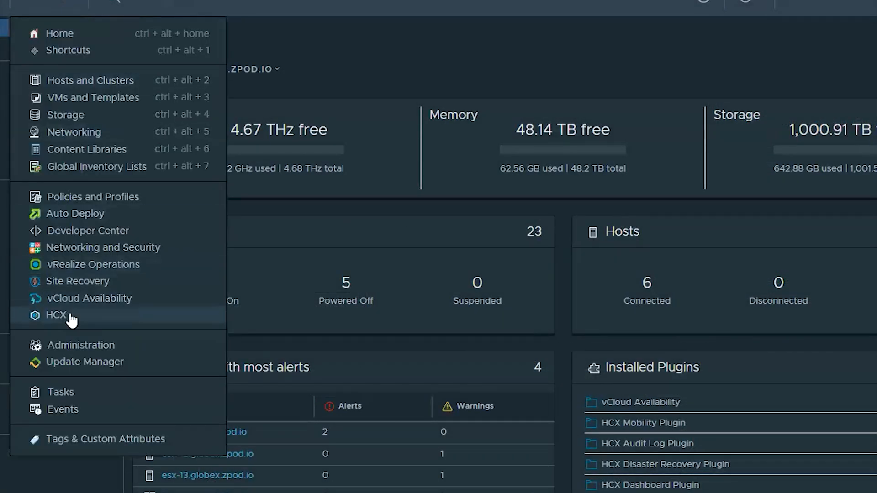
Step: In HCX, expand the VLAN_161_Team extended network to list its VMs
click(55, 314)
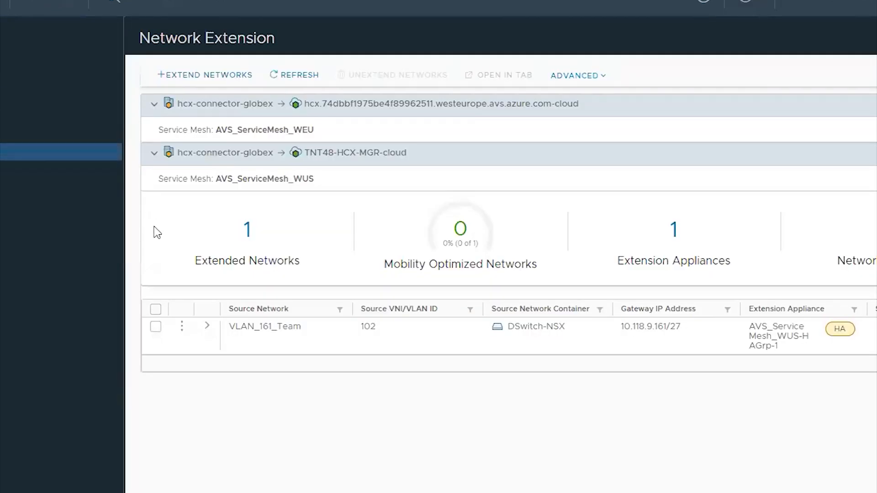
click(207, 326)
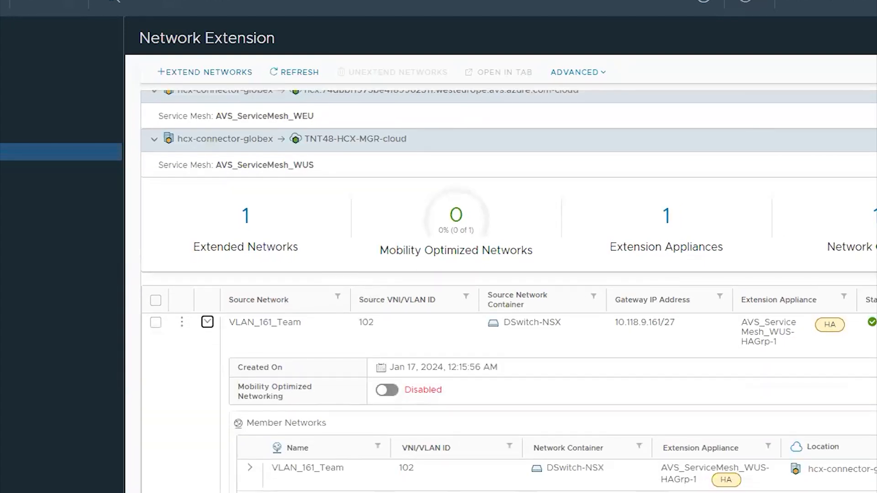
scroll(down, 3)
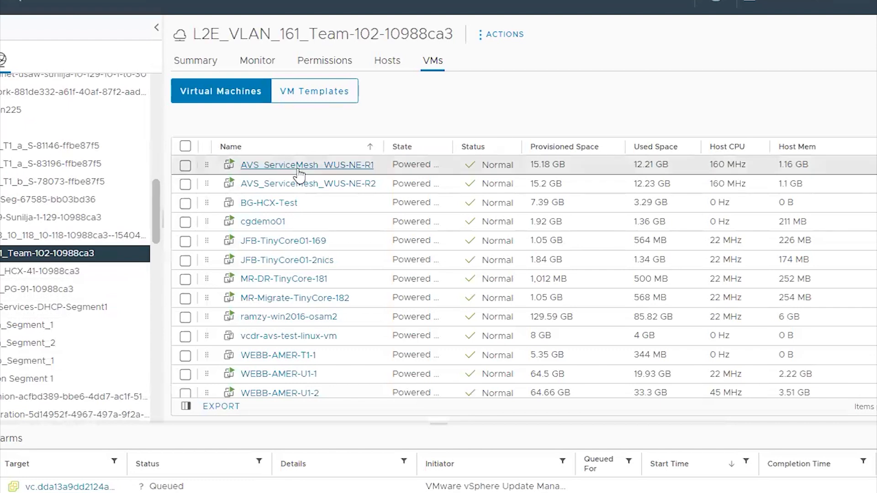
mouse_move(307, 184)
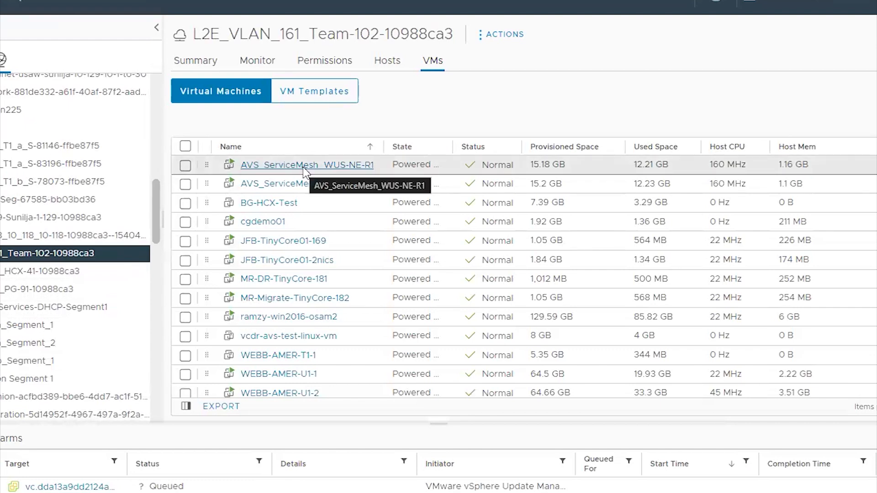
Step: Inspect the AVS_ServiceMesh_WUS-NE-R1 VM and its actions, then go to NSX-T Security
click(306, 165)
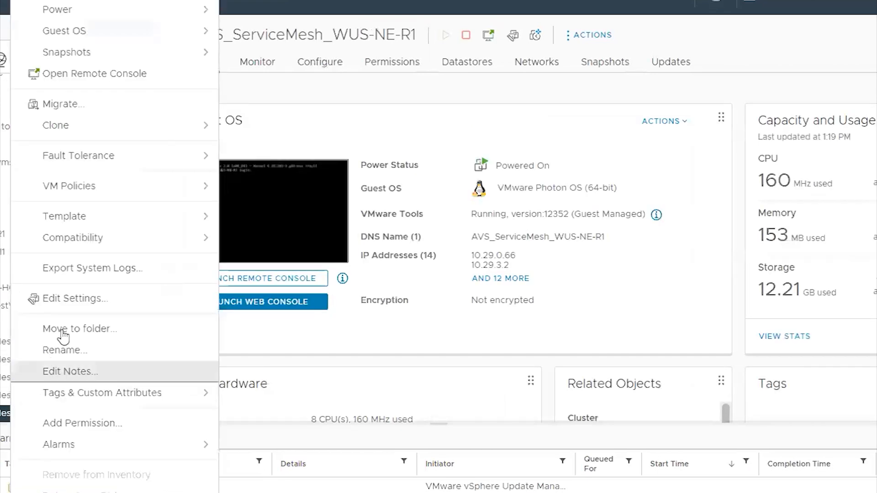
click(75, 298)
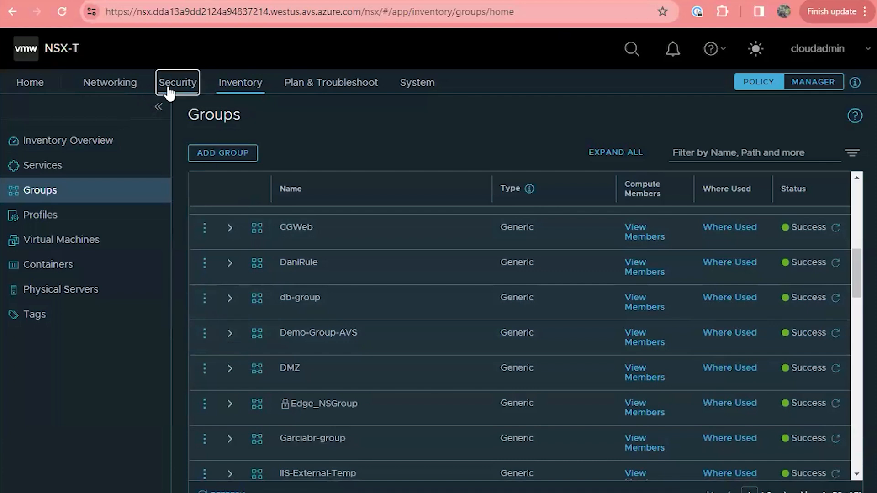
click(177, 83)
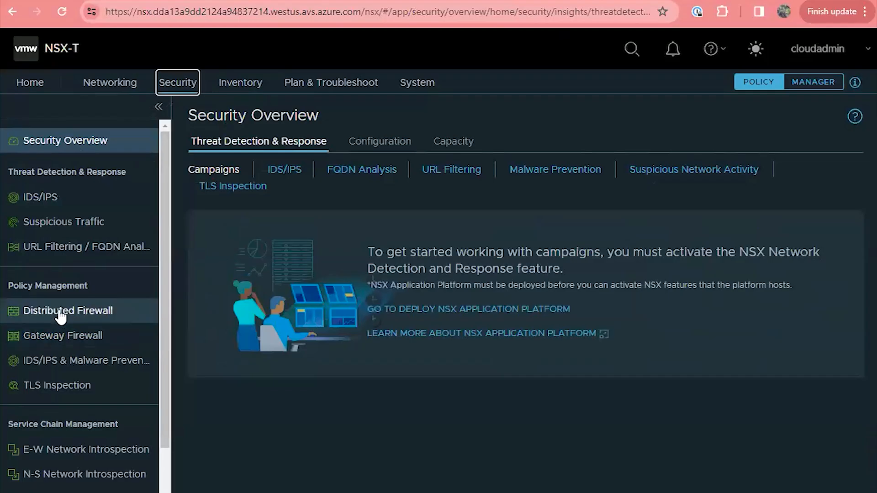
Step: Rename the new Distributed Firewall policy to DFW-Demo-Groups and add an Any-to-Any rule
click(67, 311)
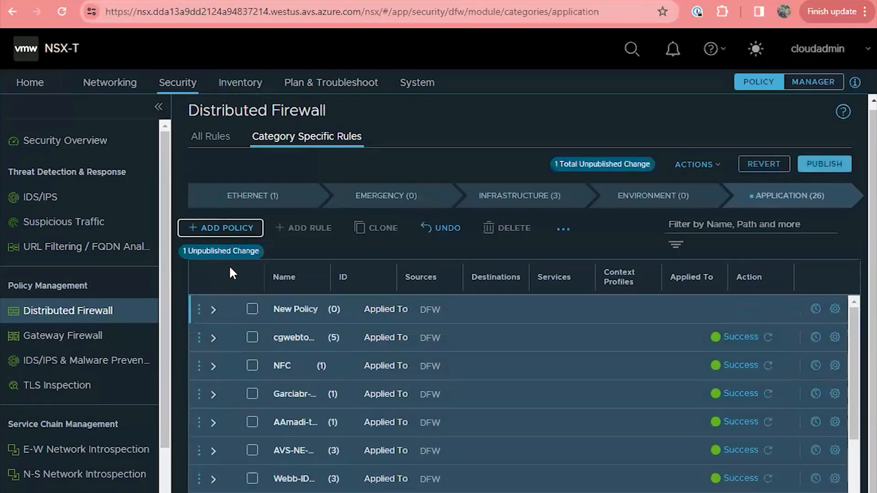
double_click(294, 309)
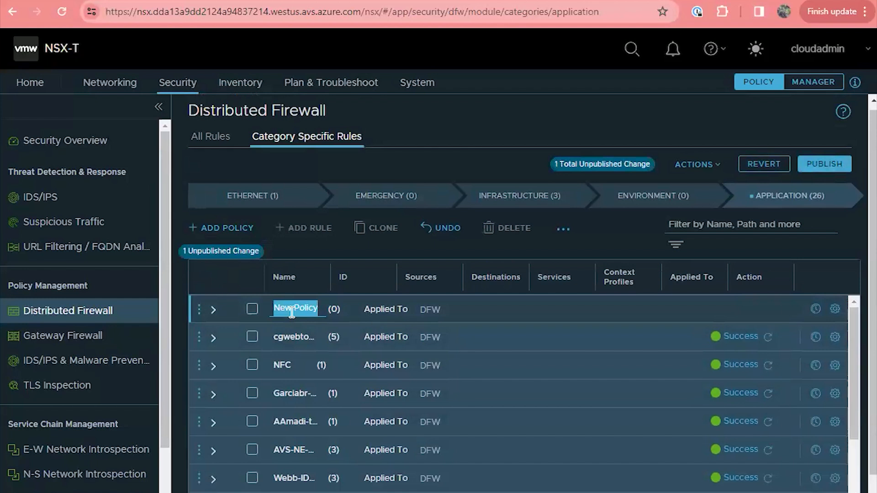
text(DFW-A)
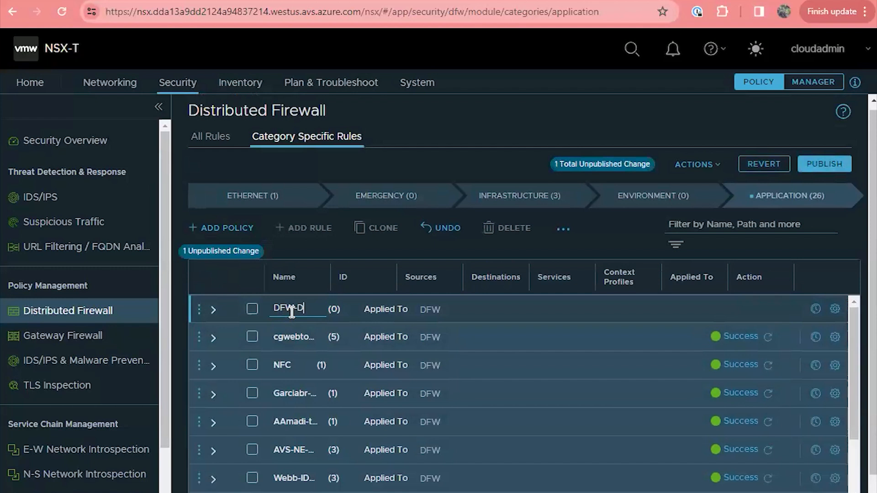
text(FW-Demo-G)
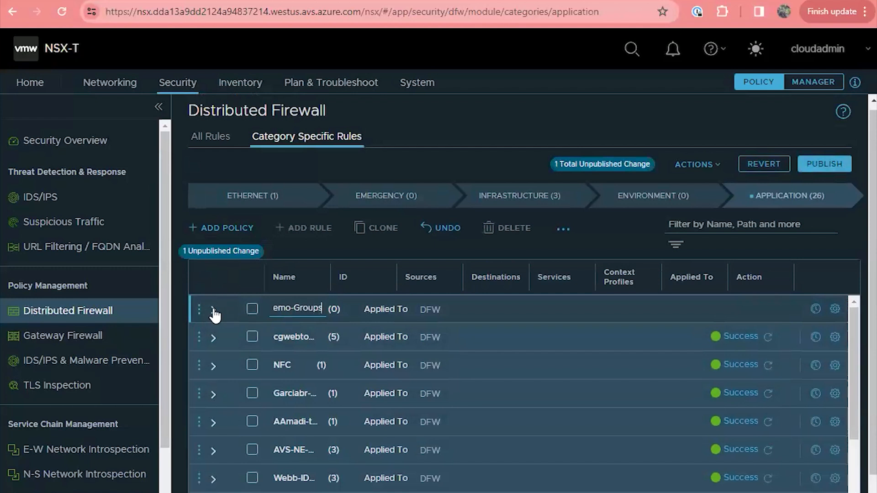
click(214, 309)
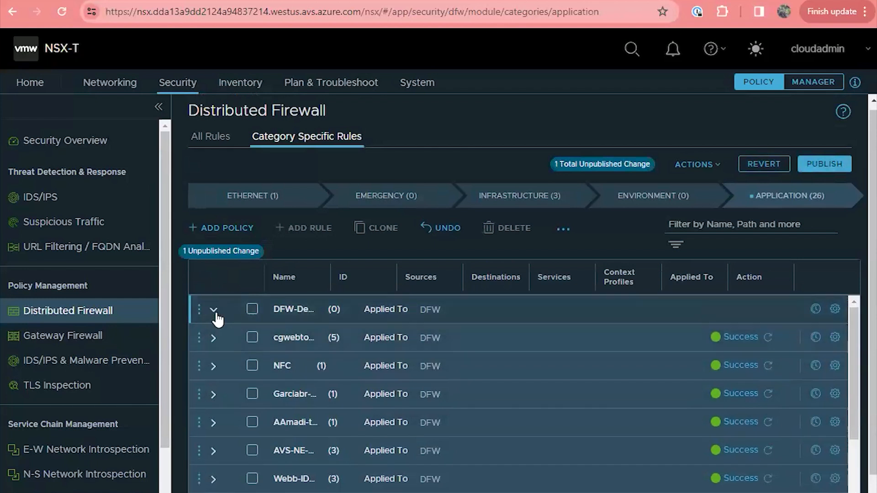
click(200, 309)
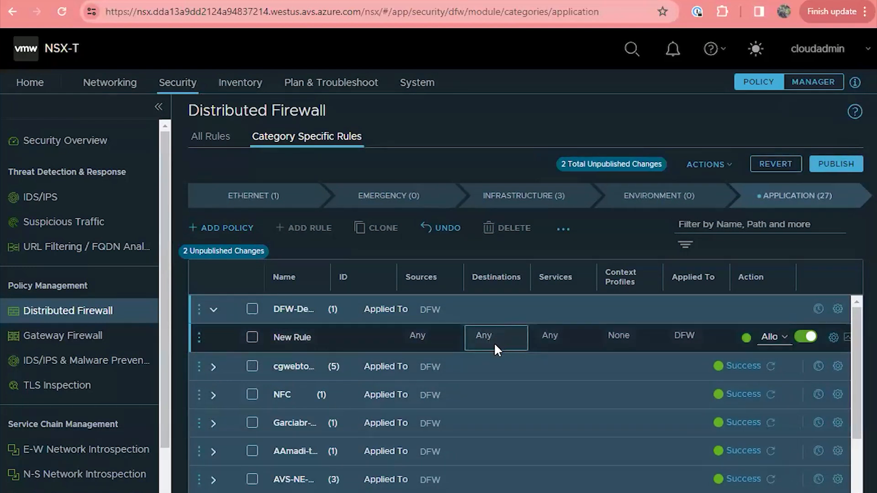
Step: Set the new rule's destination to the Demo-Group-AVS group
click(494, 337)
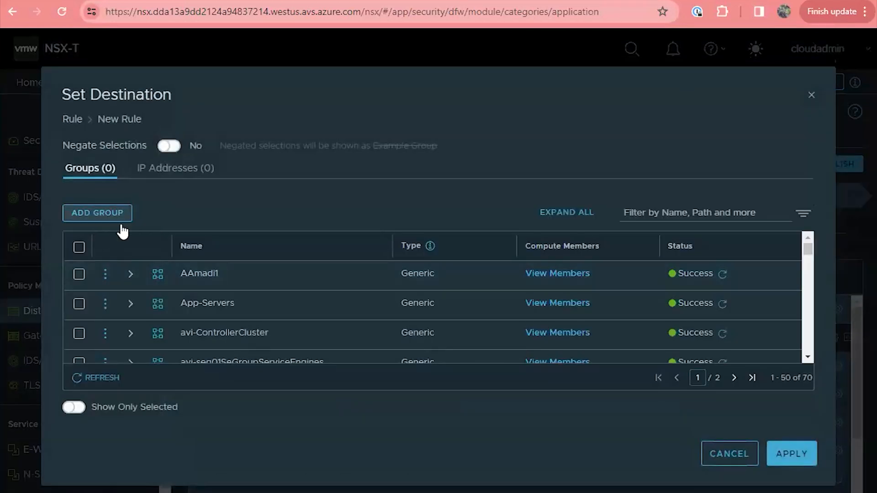
scroll(down, 3)
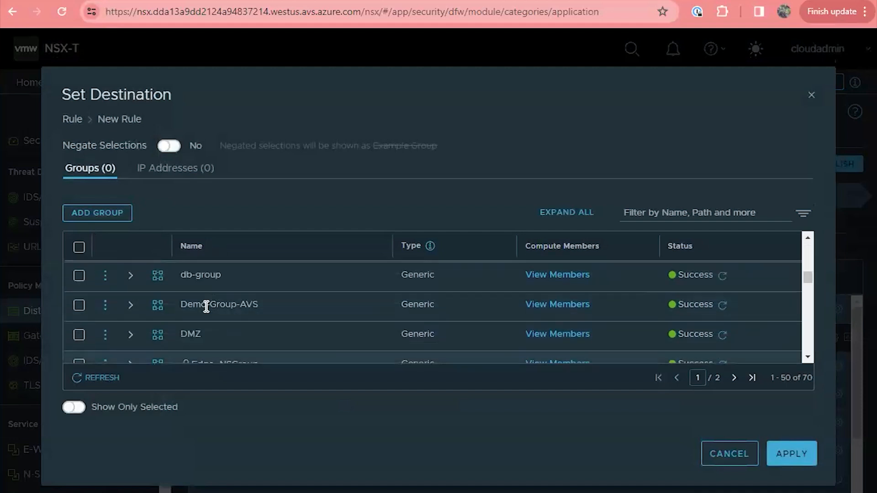
click(79, 304)
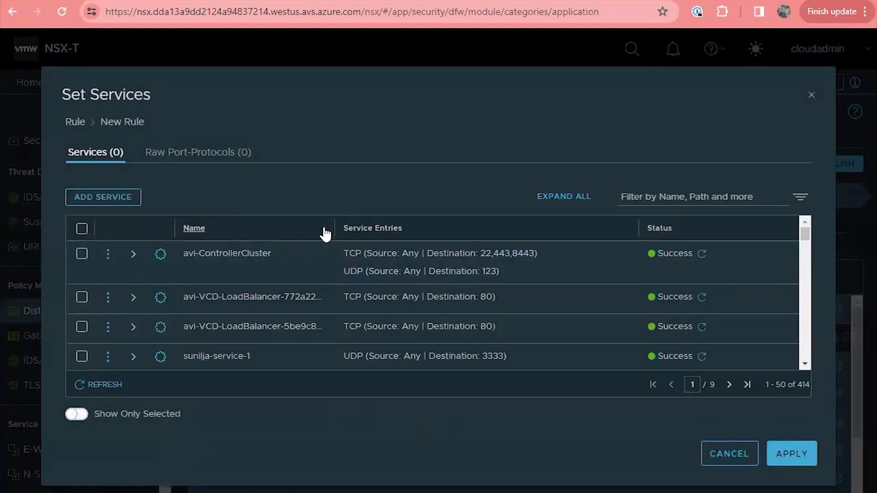
Step: Filter services by 'icm' and apply ICMP ALL to the new rule
click(801, 196)
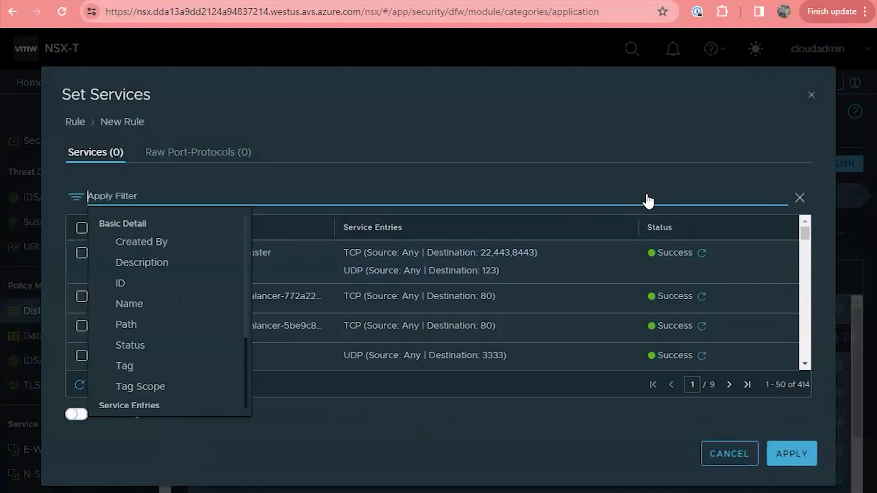
text(id)
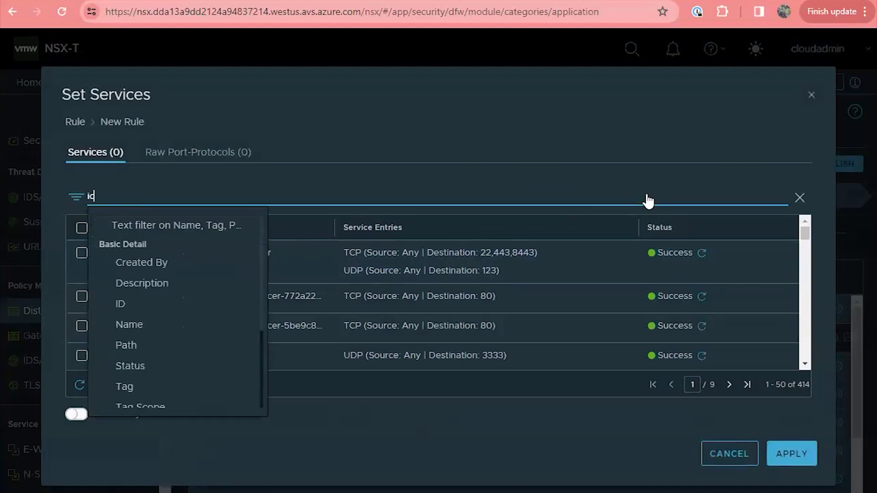
text(icm)
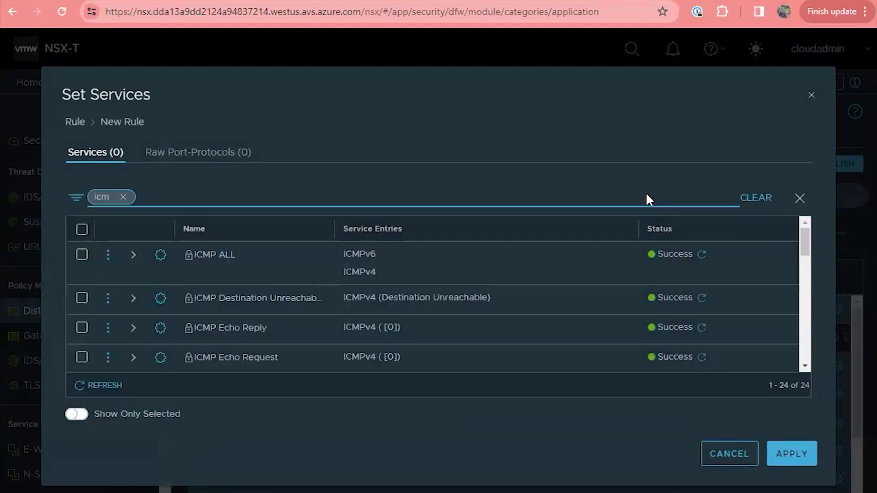
mouse_move(189, 302)
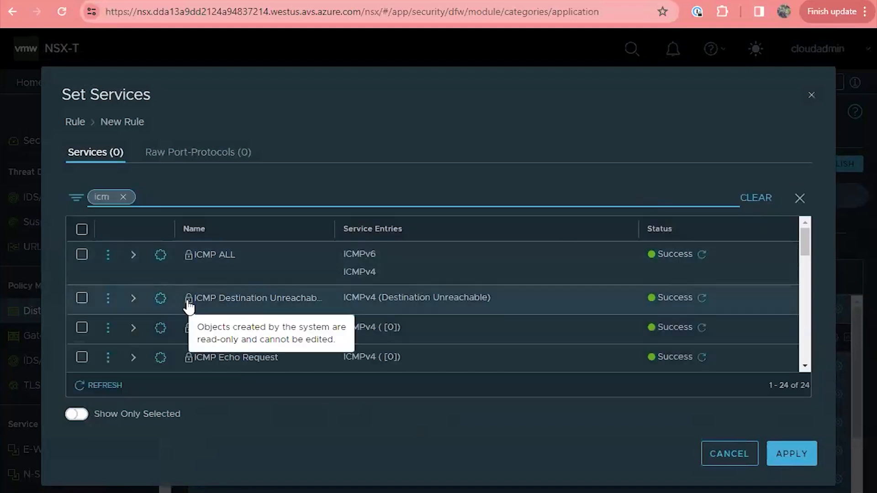
click(81, 255)
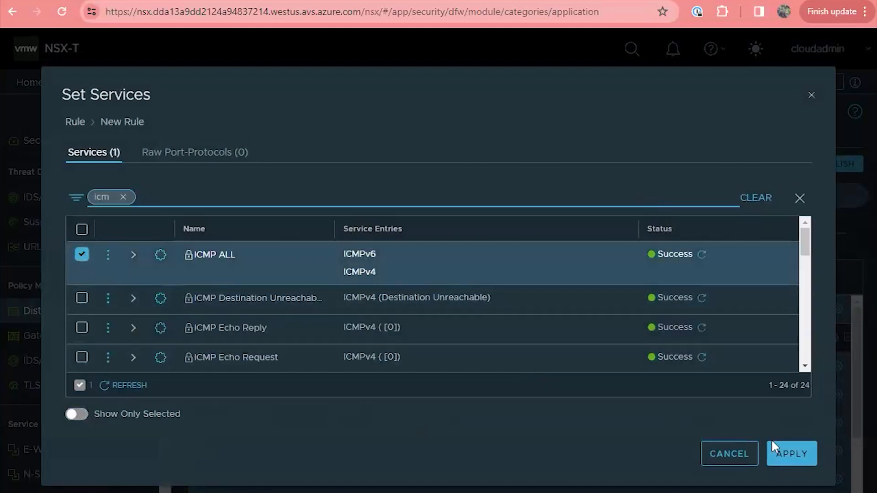
click(791, 453)
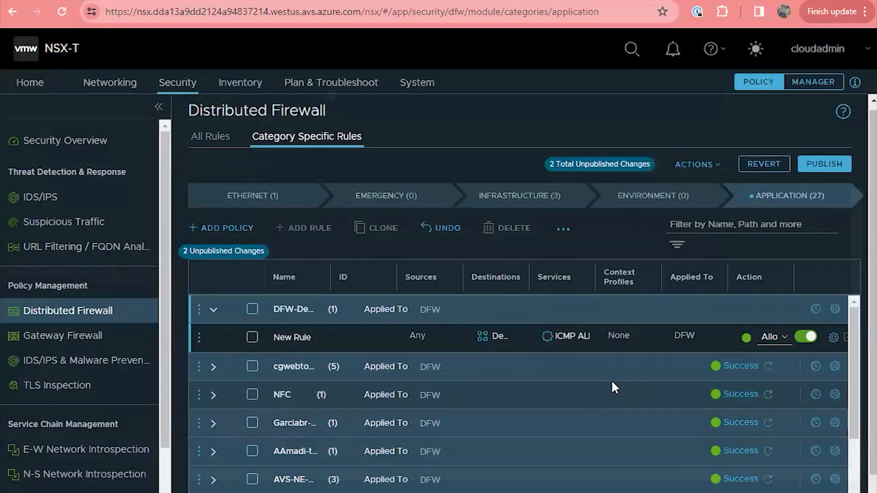
Step: Open the Groups list in the Inventory section
click(240, 82)
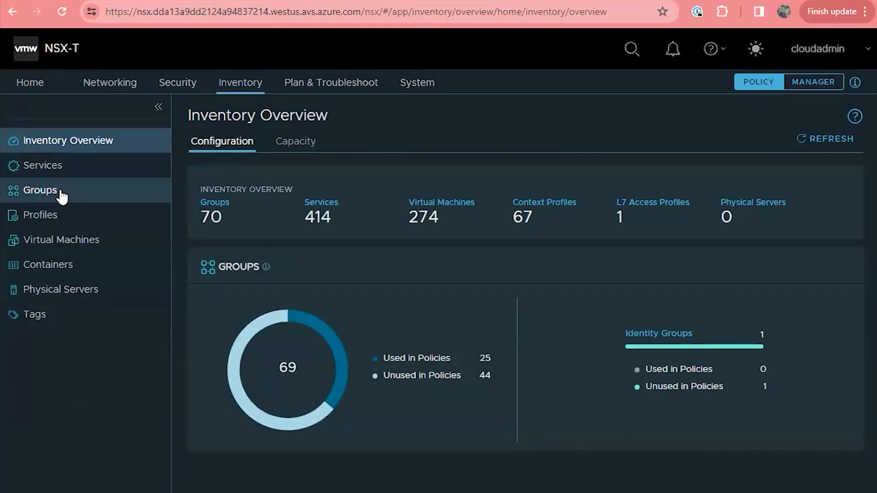
click(39, 190)
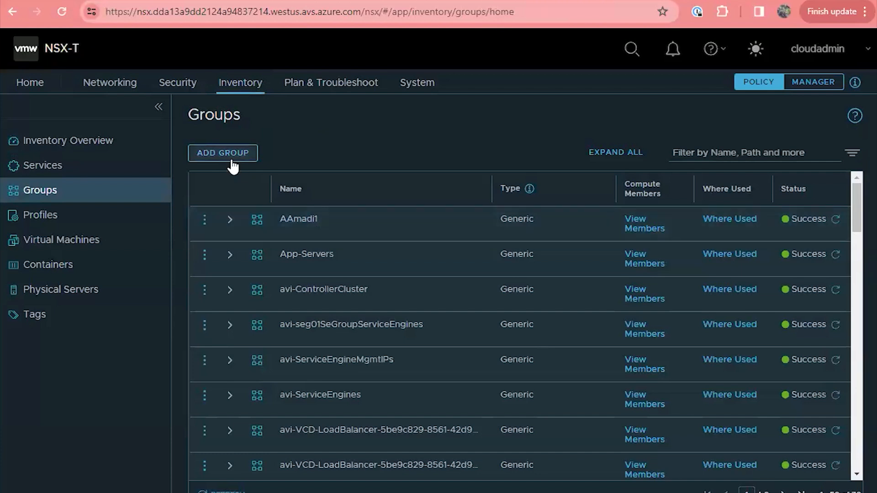
Step: Create a group named 'Demo-Group-AVS' and save it
click(222, 153)
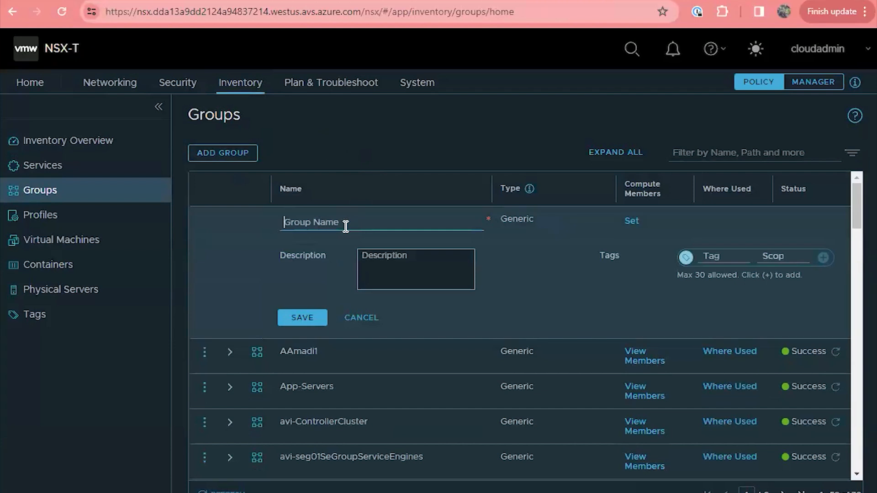
text(Demo-Group-)
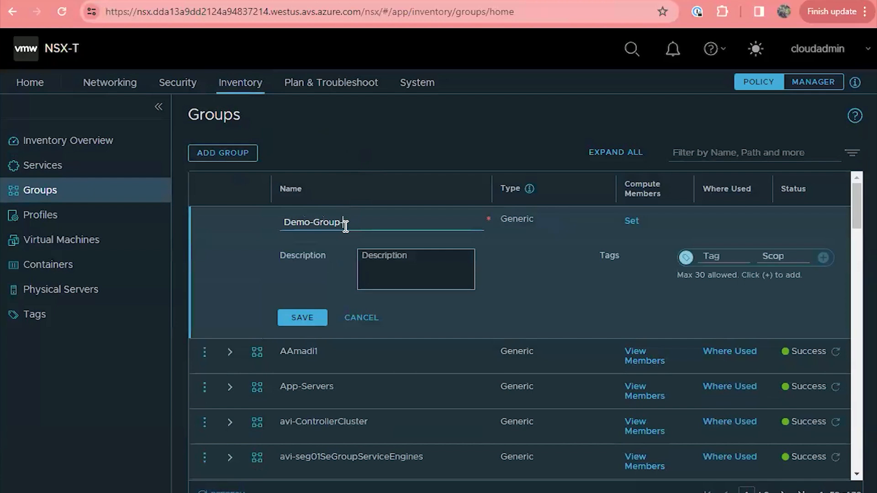
text(AVS)
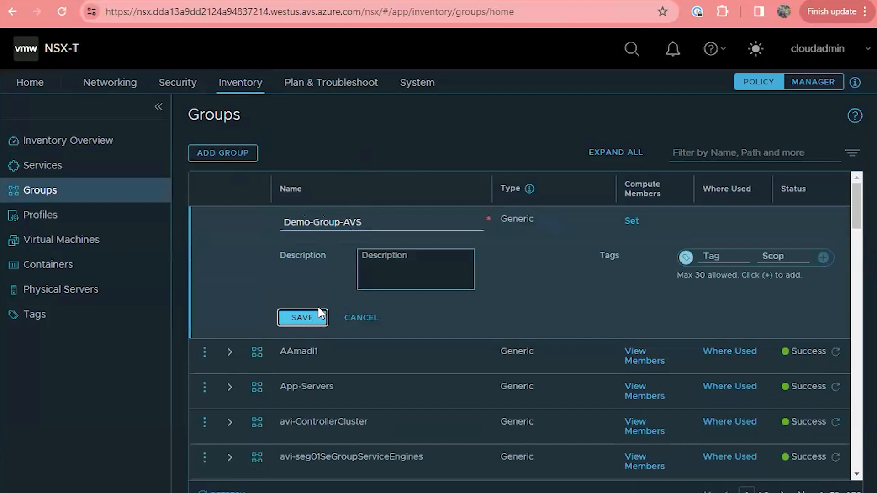
click(302, 317)
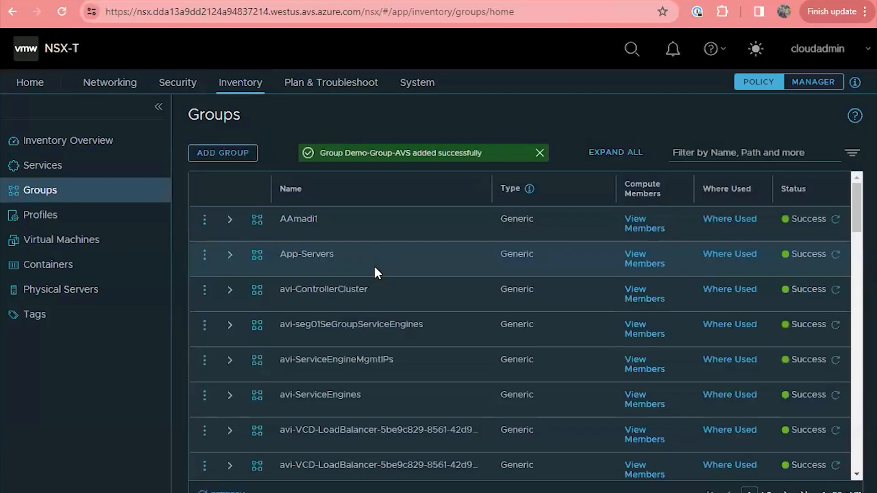
scroll(down, 3)
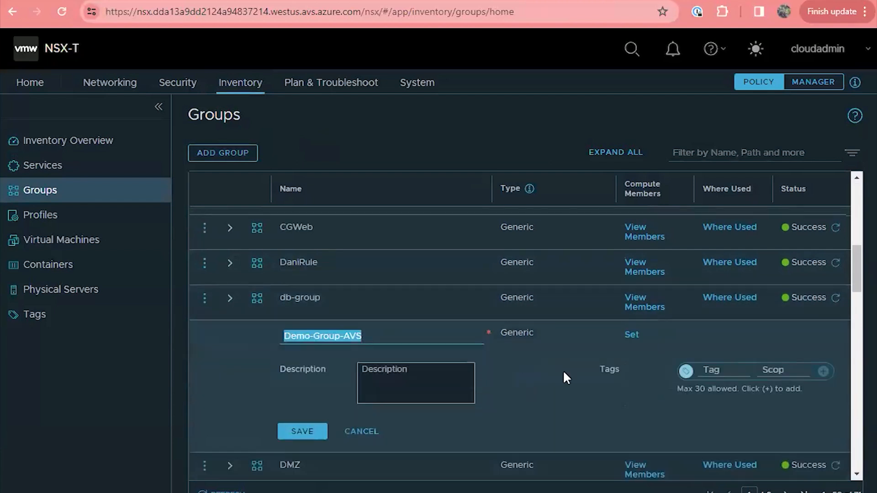
Step: Add a Compute Members criterion: Virtual Machine OS Name contains '2012', and apply it
click(631, 335)
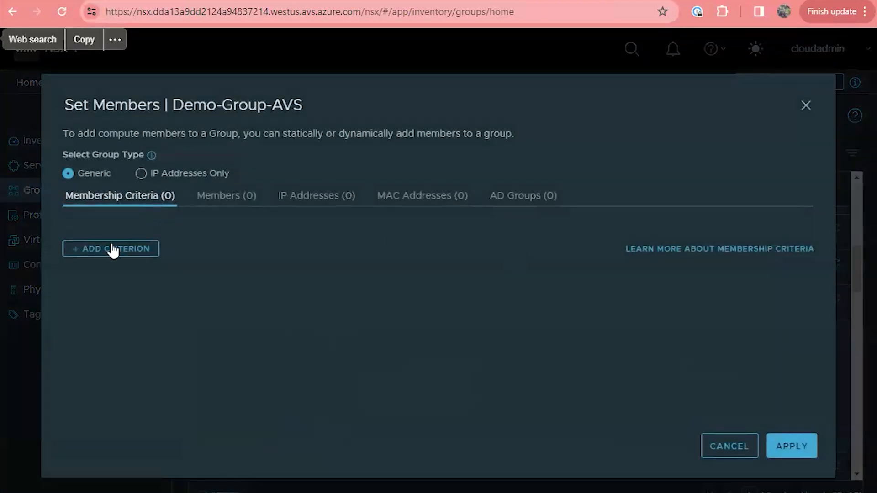
click(111, 249)
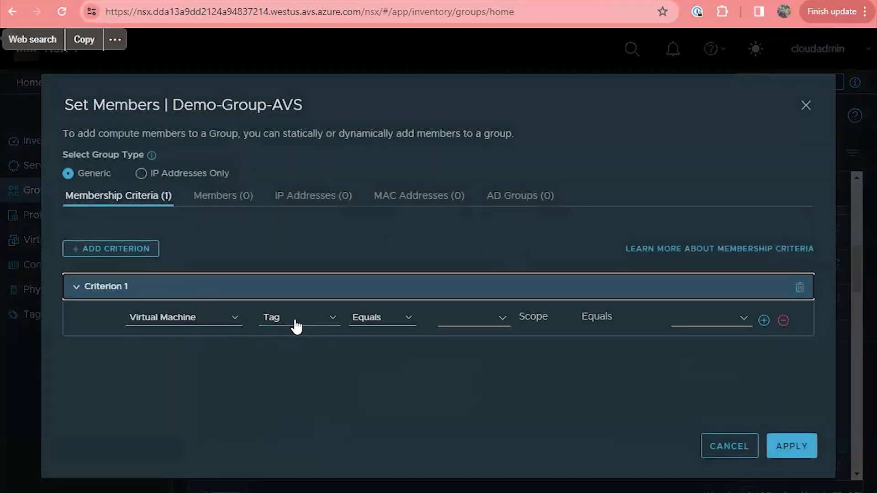
click(299, 318)
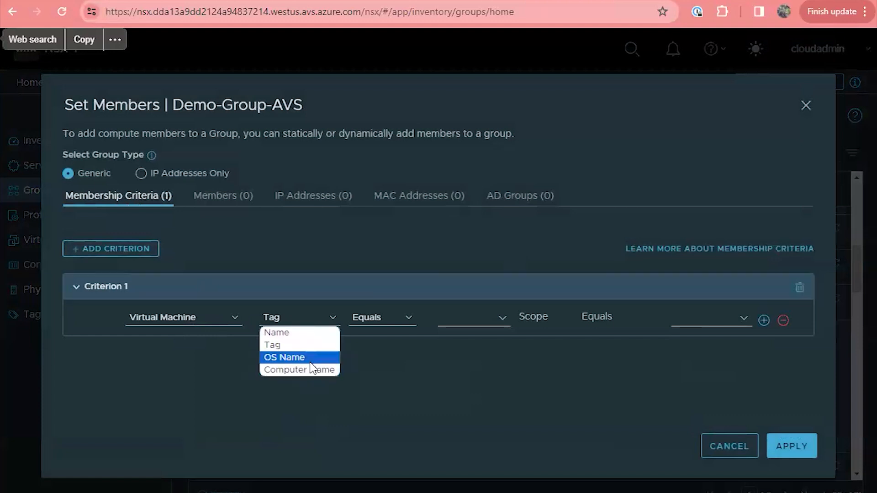
click(284, 358)
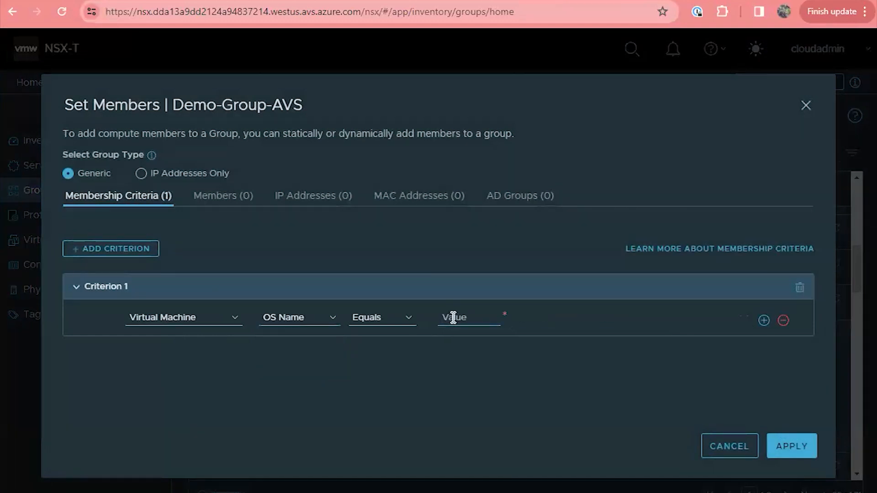
text(2012)
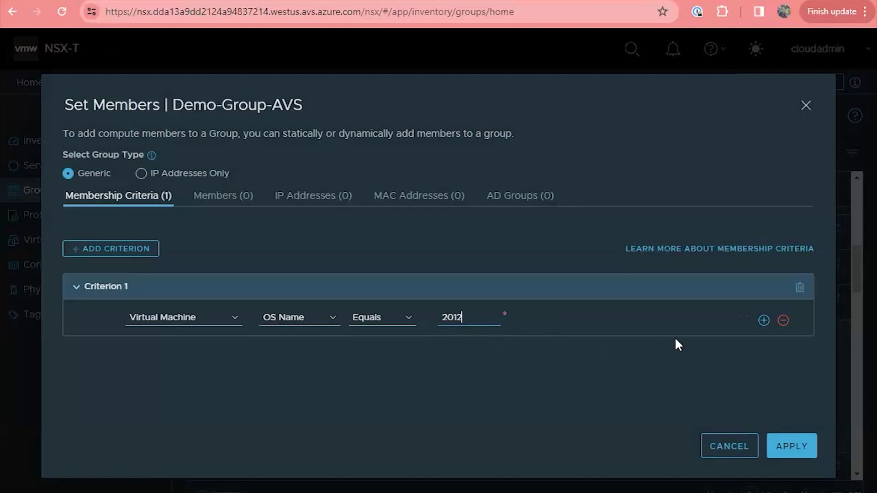
mouse_move(764, 319)
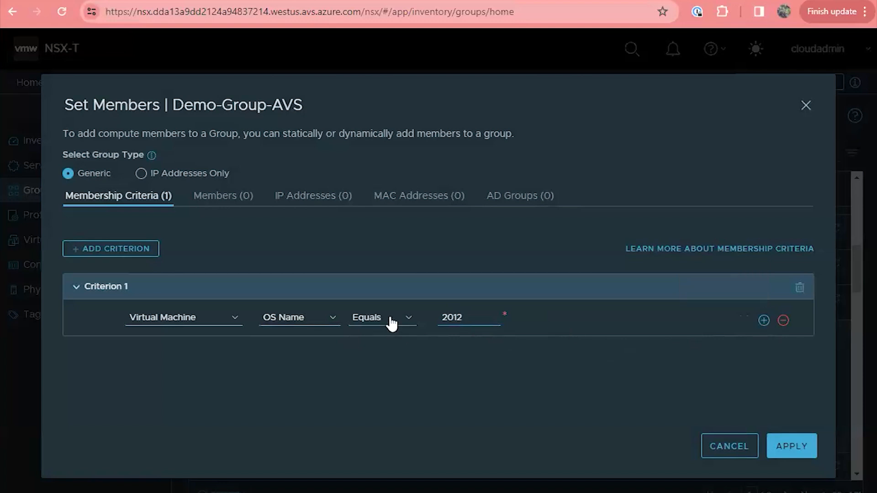
click(382, 317)
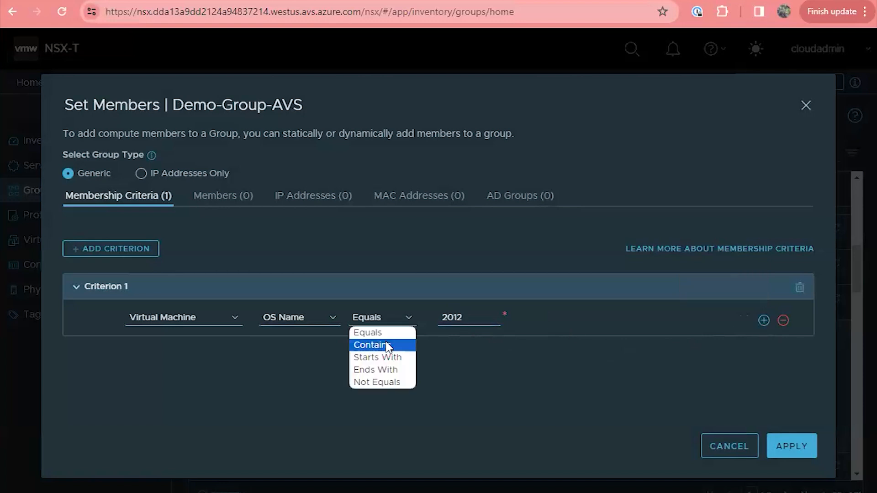
click(371, 345)
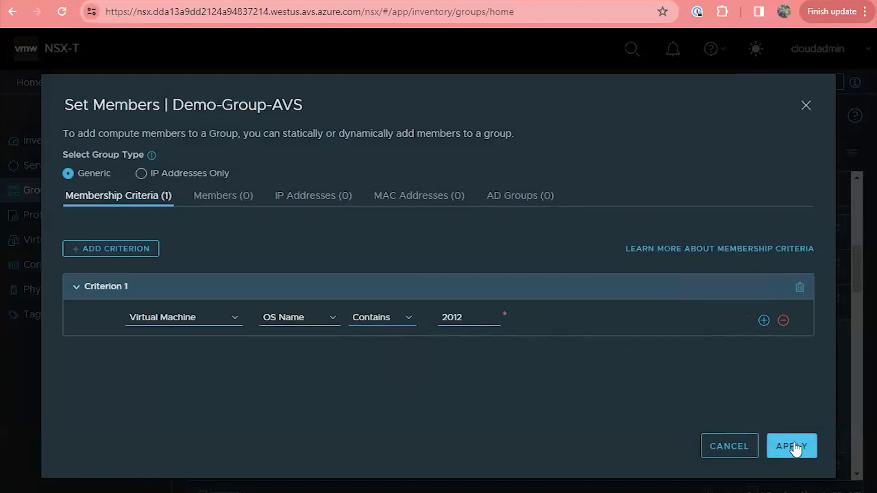
click(791, 446)
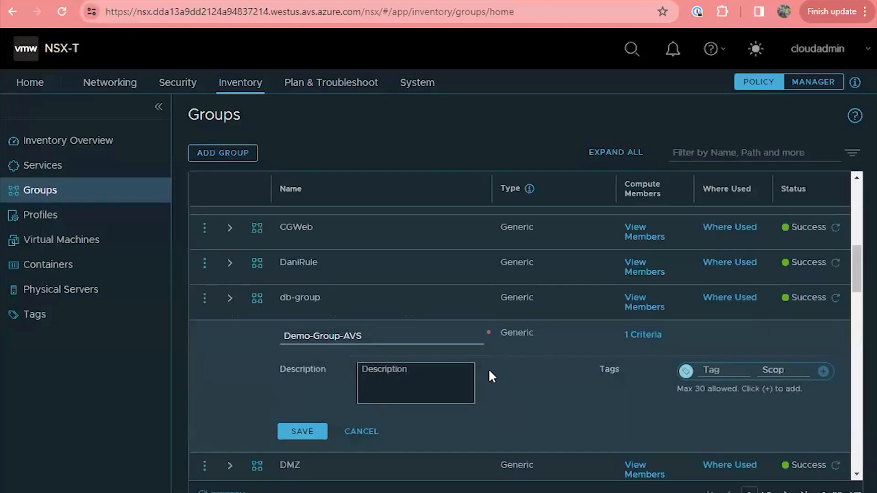
Step: Save Demo-Group-AVS with its new OS Name membership criterion
click(302, 431)
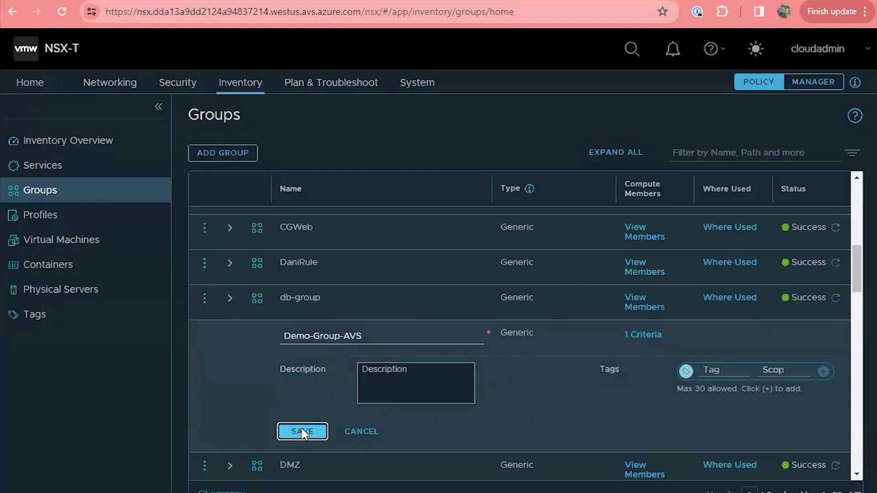
click(302, 431)
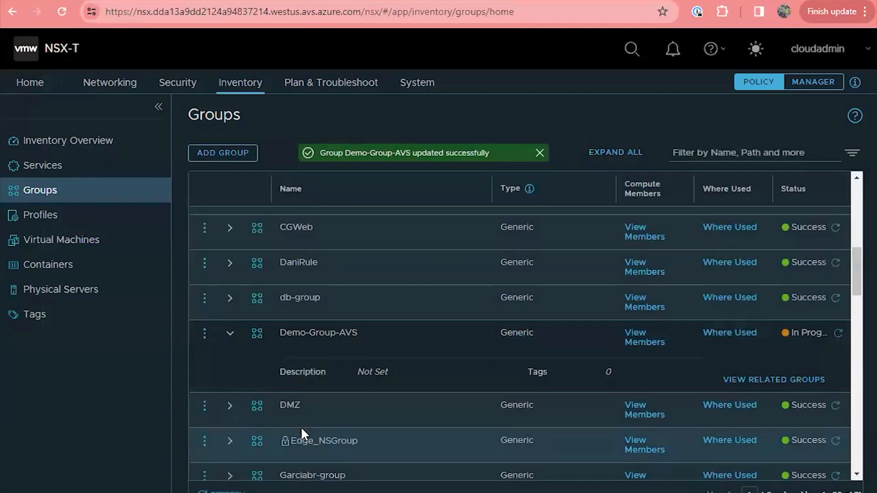